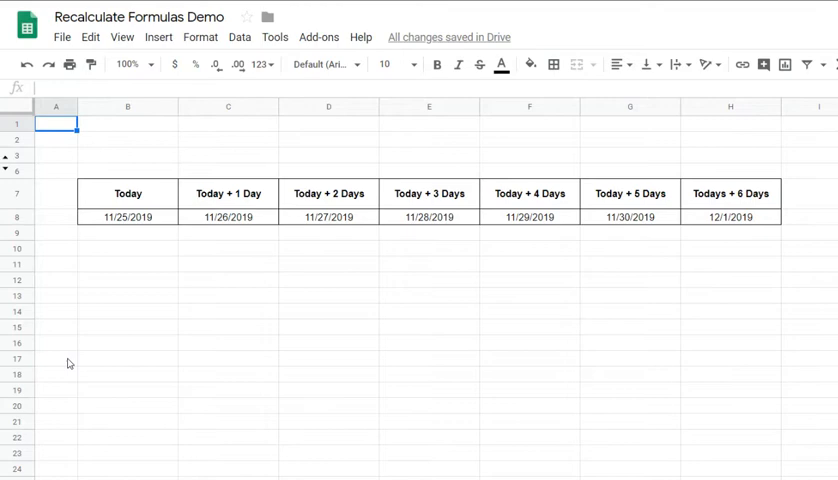
mouse_move(168, 256)
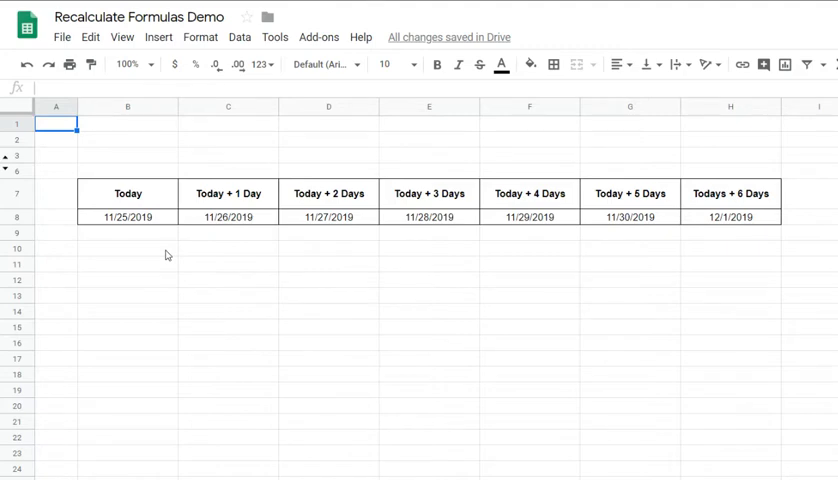
- Inspect the Today and Today + 2 Days formulas, then deselect the newly added NOW table rows
click(128, 216)
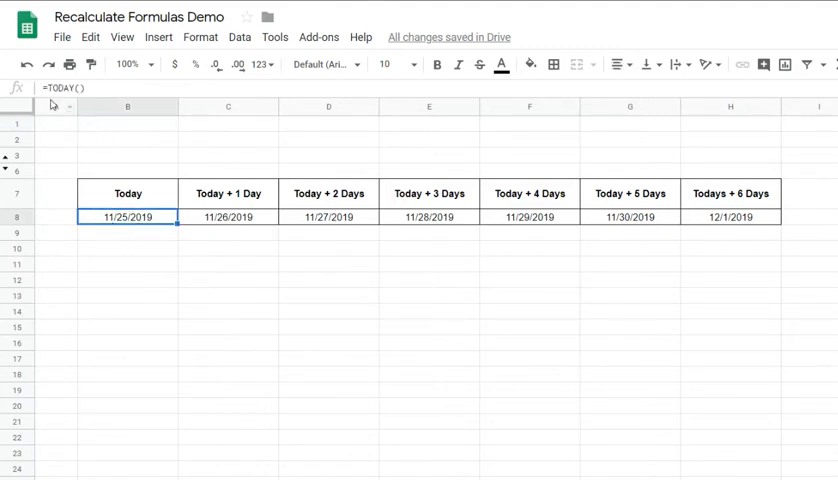
mouse_move(90, 200)
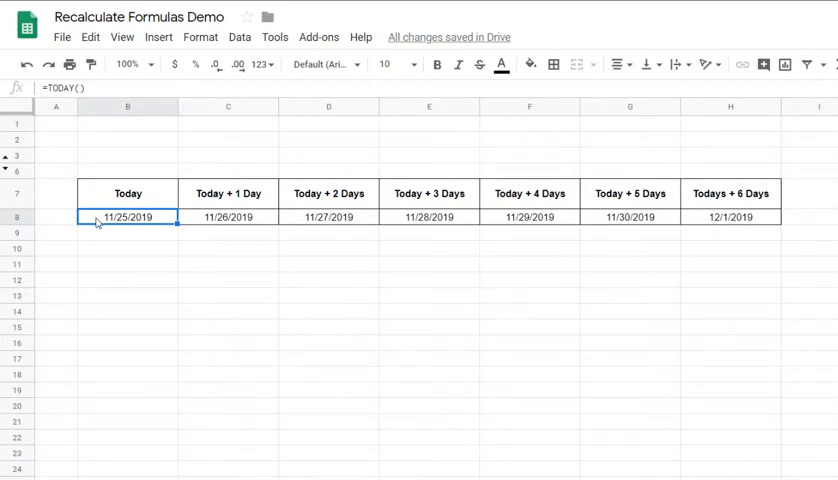
click(328, 216)
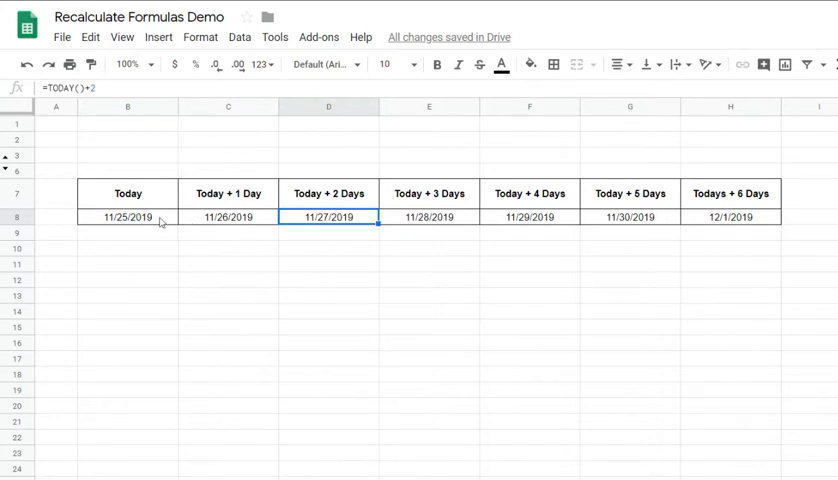
click(128, 216)
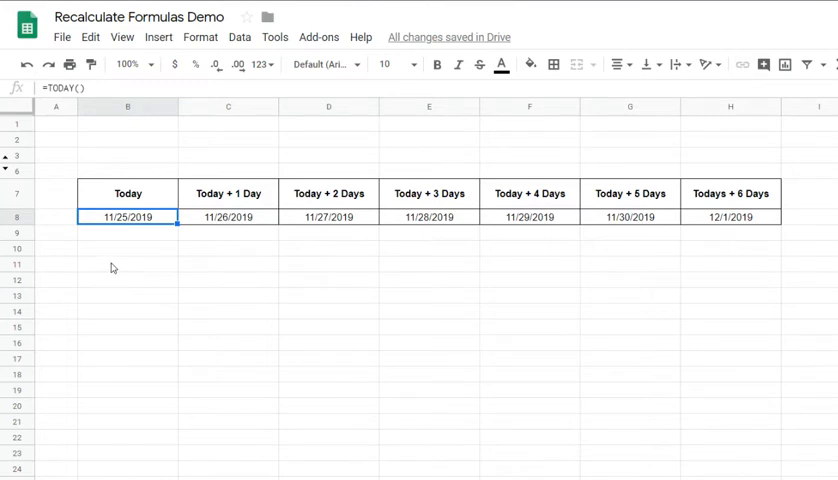
mouse_move(120, 244)
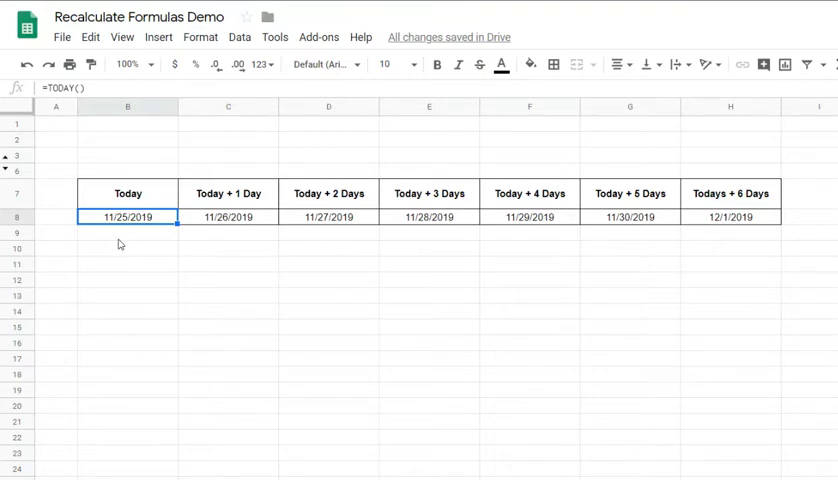
mouse_move(168, 300)
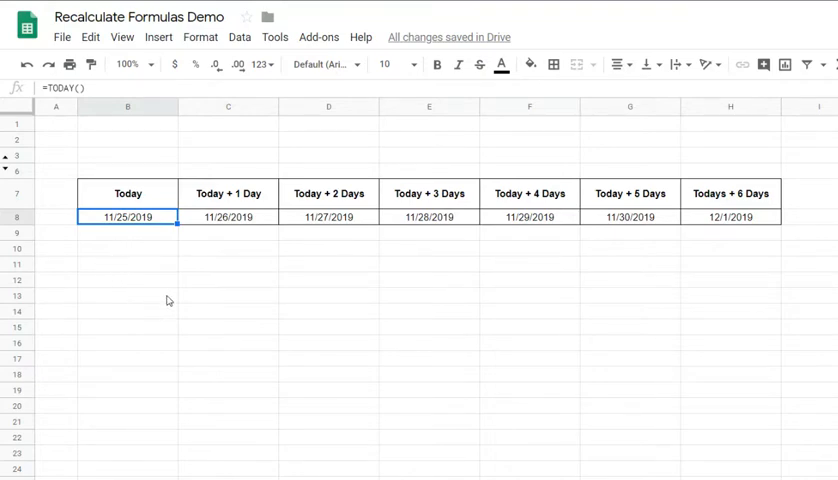
mouse_move(156, 206)
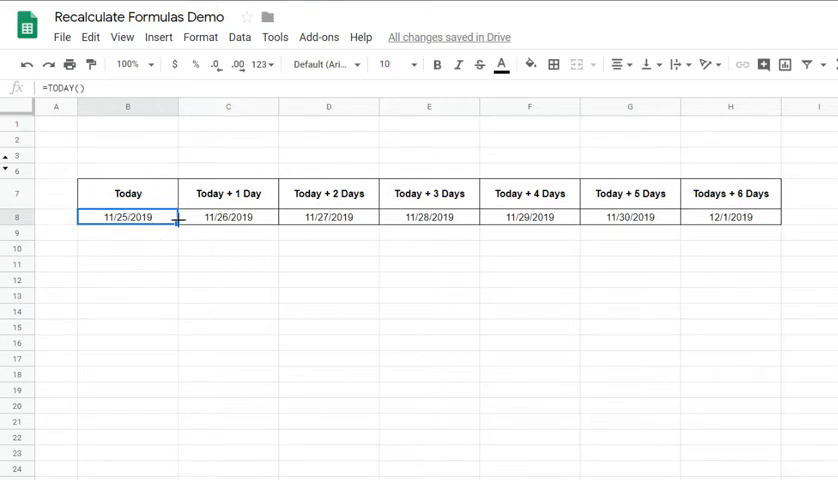
mouse_move(158, 260)
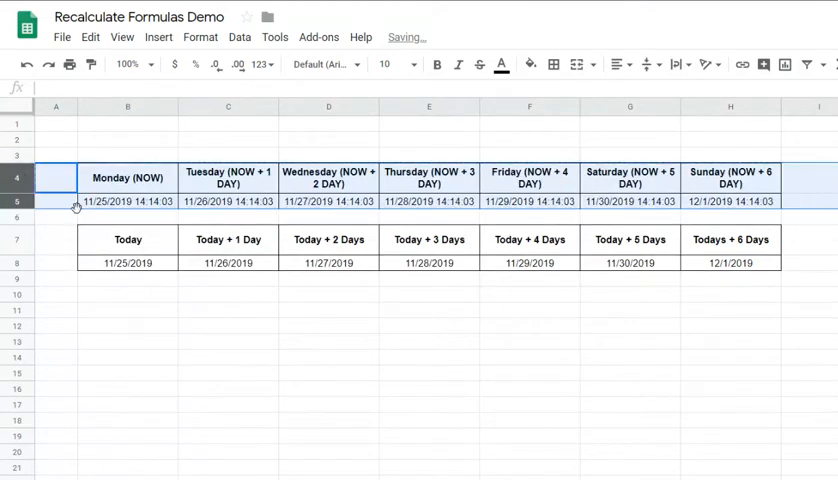
click(126, 216)
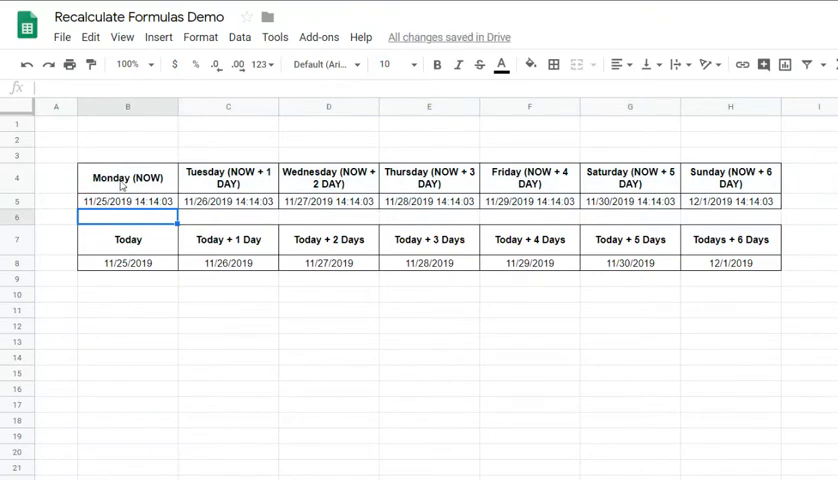
mouse_move(128, 260)
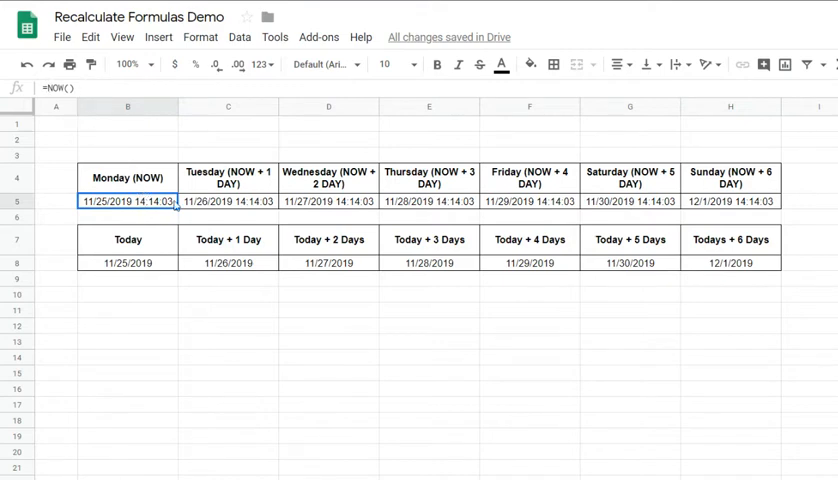
mouse_move(184, 204)
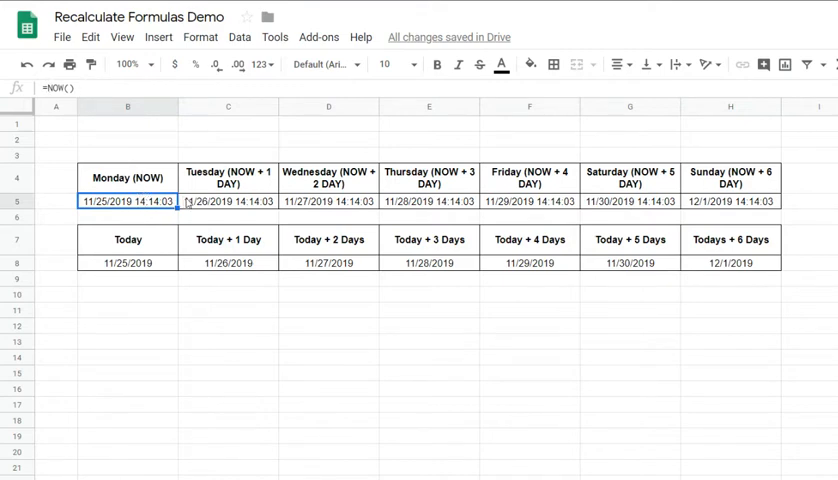
mouse_move(128, 320)
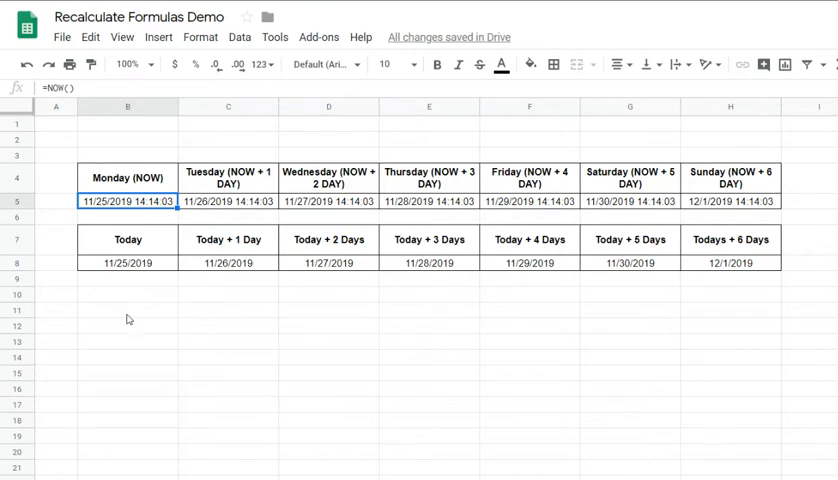
mouse_move(122, 312)
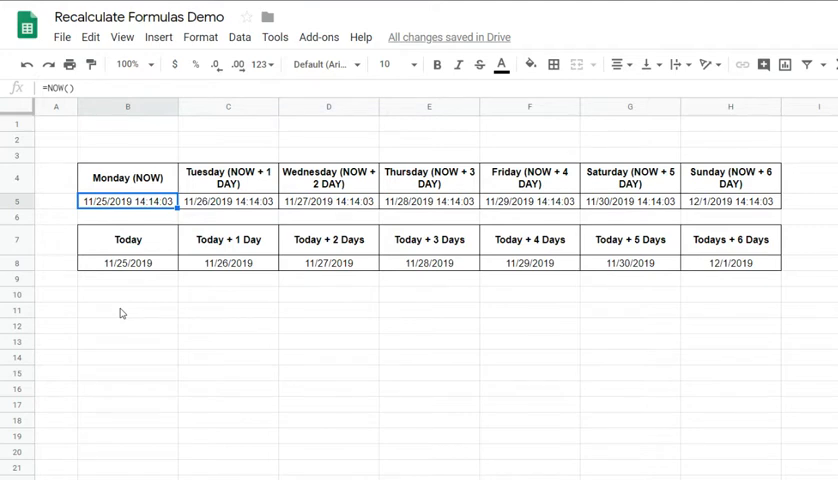
- Enter 1 in an empty cell below the tables to trigger recalculation, then return to remove it
click(128, 308)
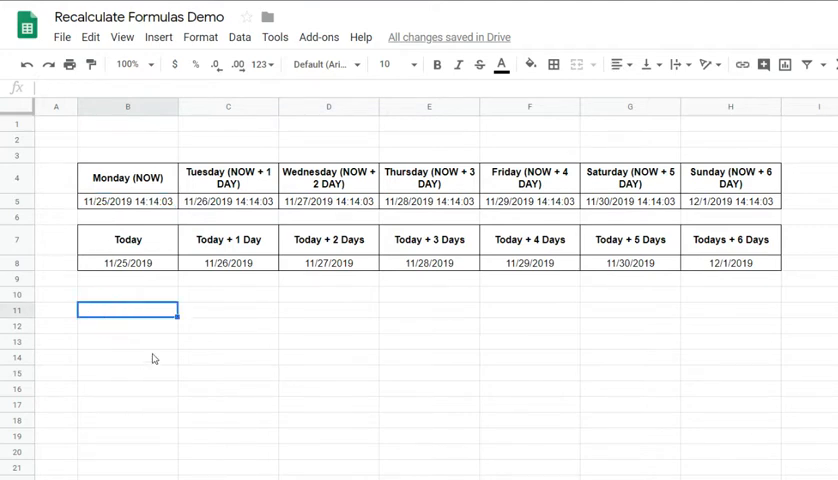
text(1)
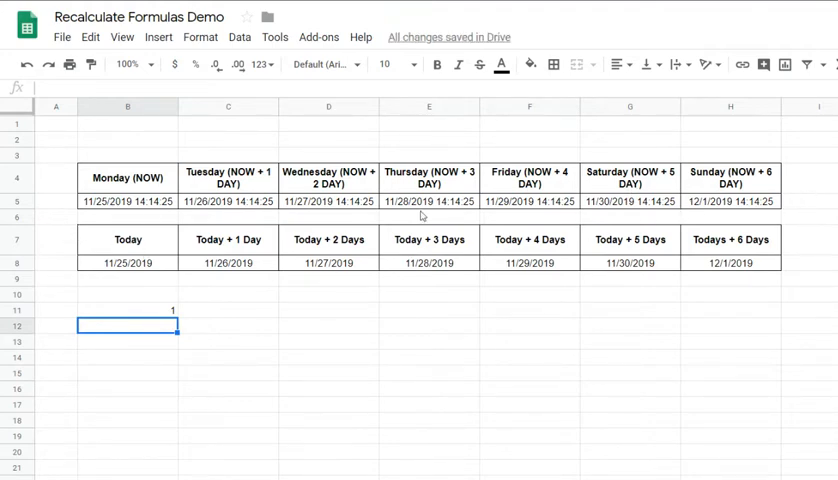
mouse_move(76, 256)
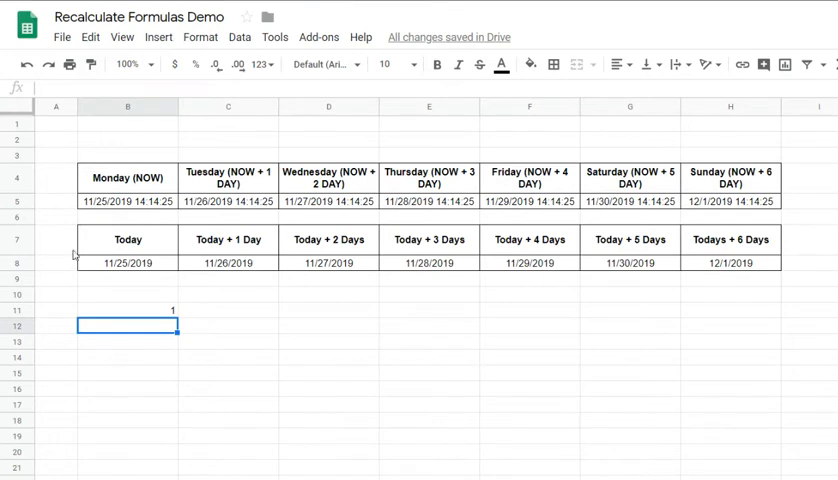
mouse_move(28, 208)
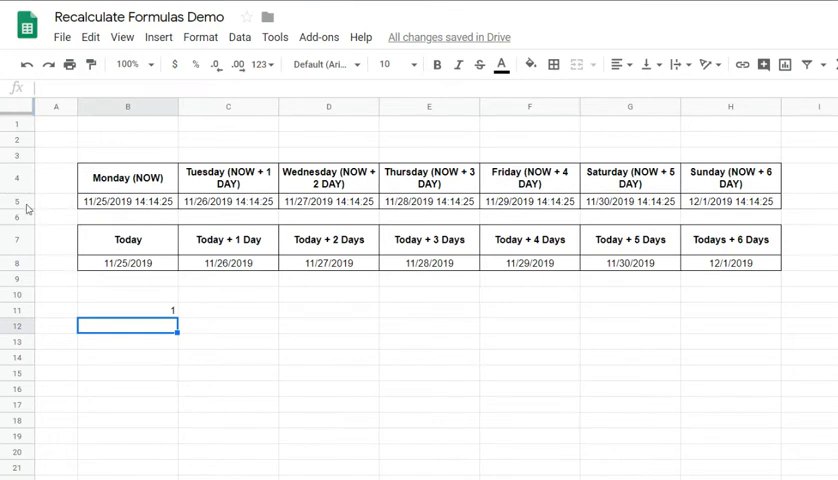
click(128, 310)
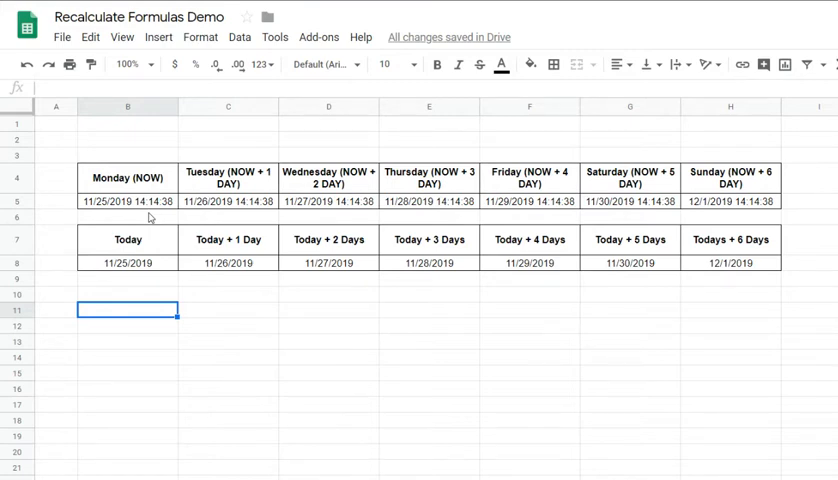
mouse_move(178, 192)
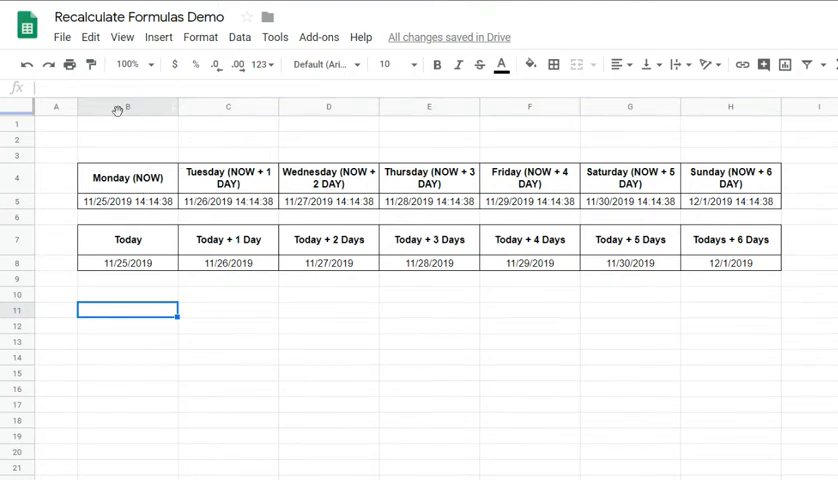
mouse_move(100, 140)
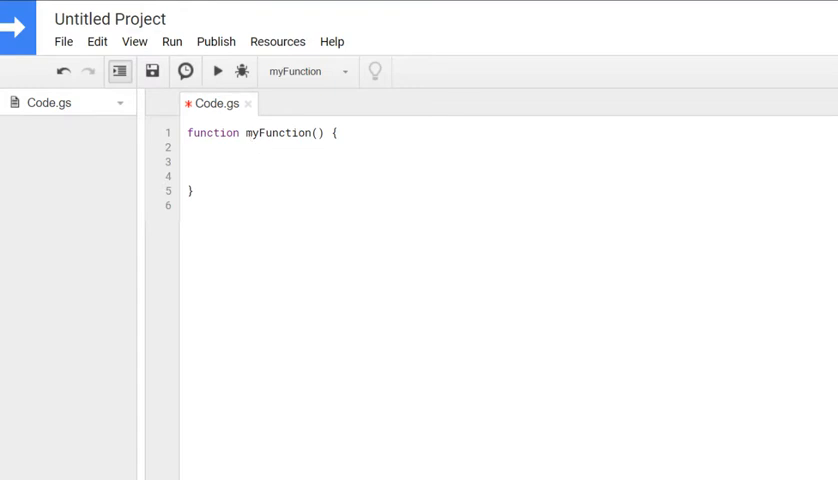
- Write var spreadsheet = SpreadsheetApp.openById(...); inside myFunction and begin declaring var data
click(204, 160)
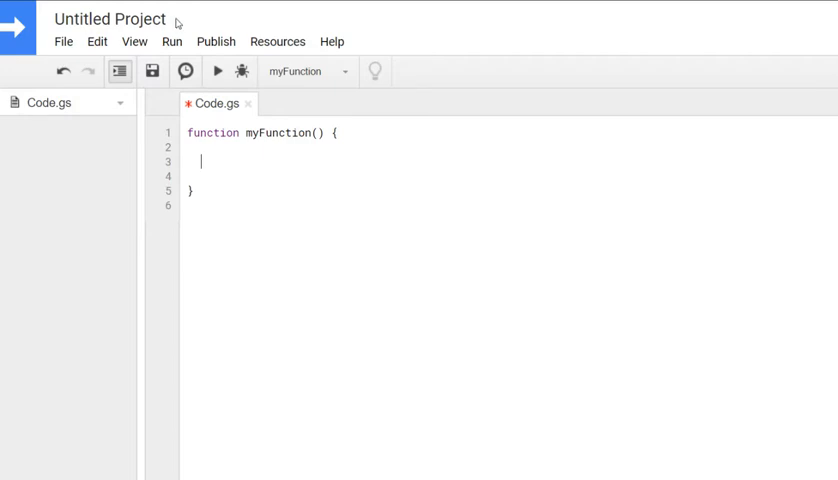
text(var)
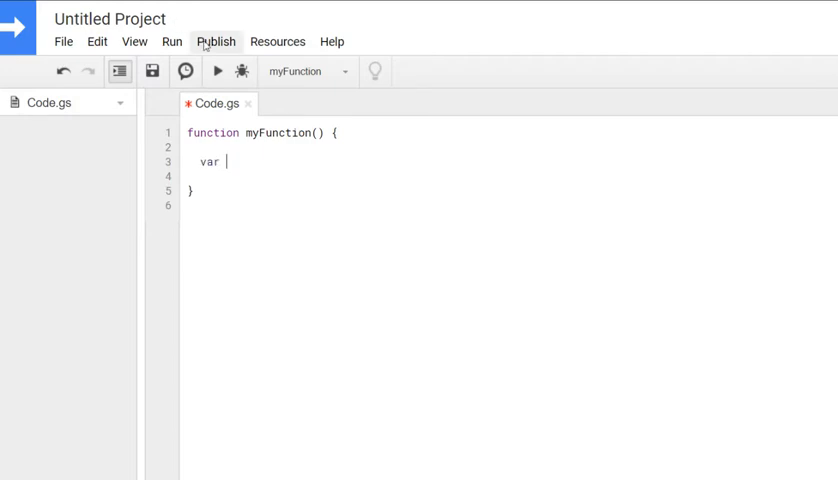
text(spreadshee)
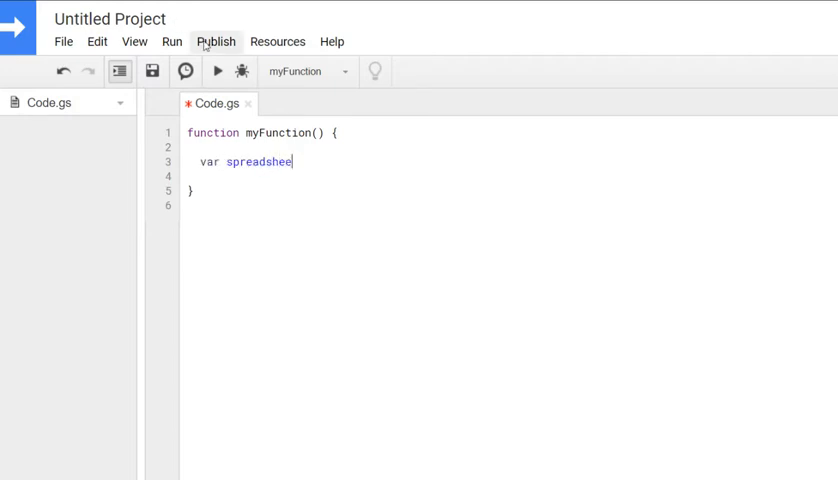
text(t = Spr)
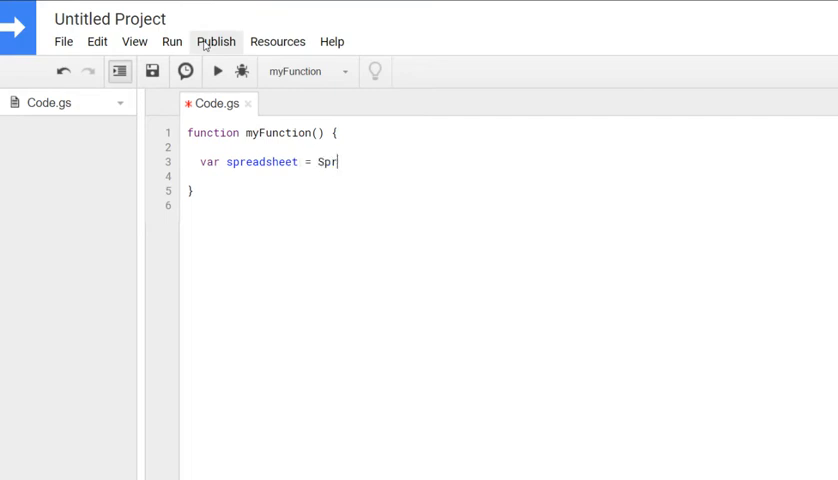
text(eadsh)
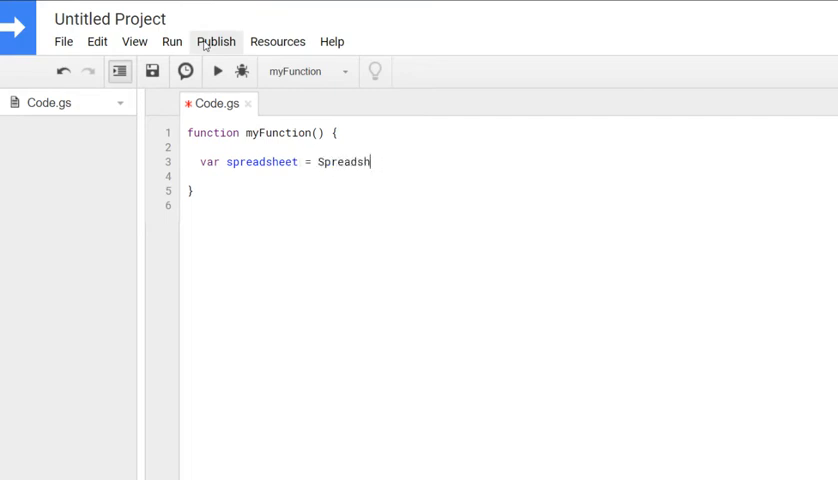
text(eetApp.openById(id)
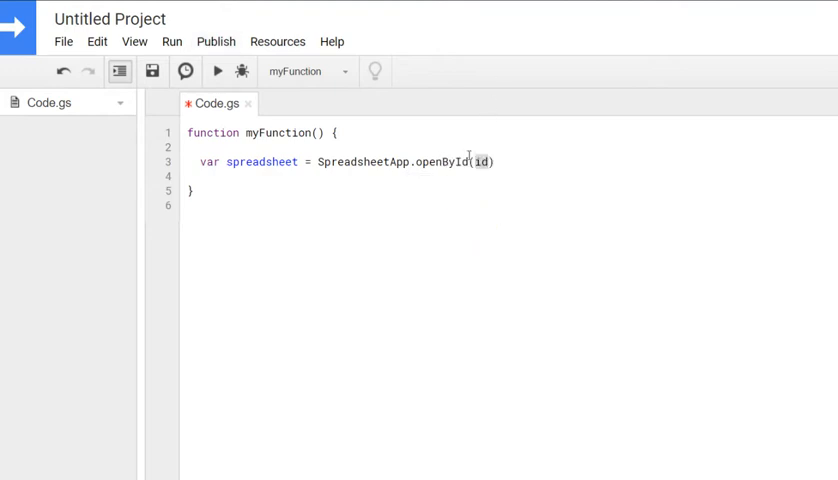
text(;)
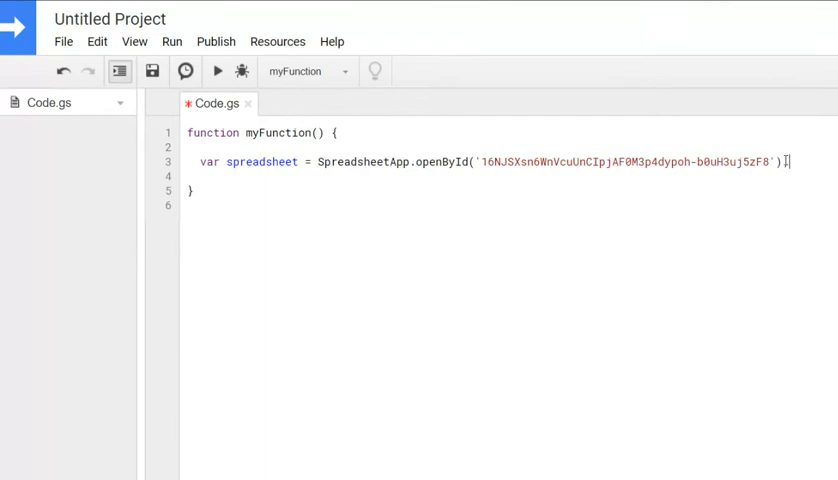
text(var data)
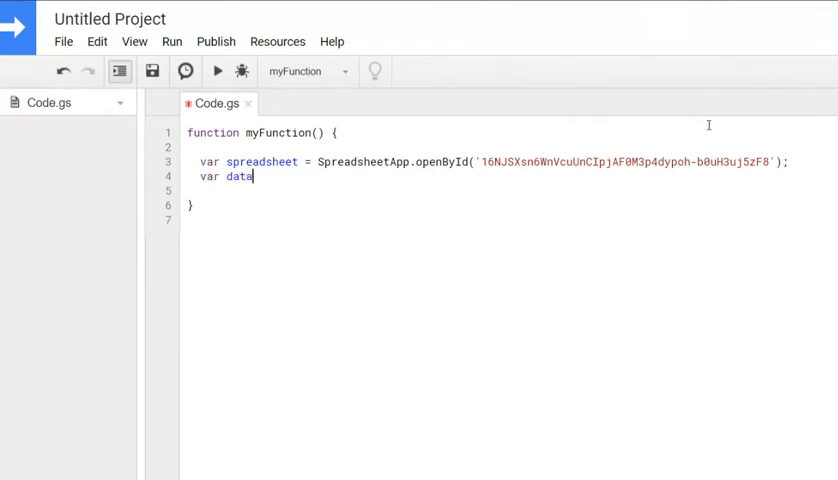
- Complete var dataSheet = spreadsheet.getSheetByName('Sheet1'); and move to a new line below it
text(Sheet)
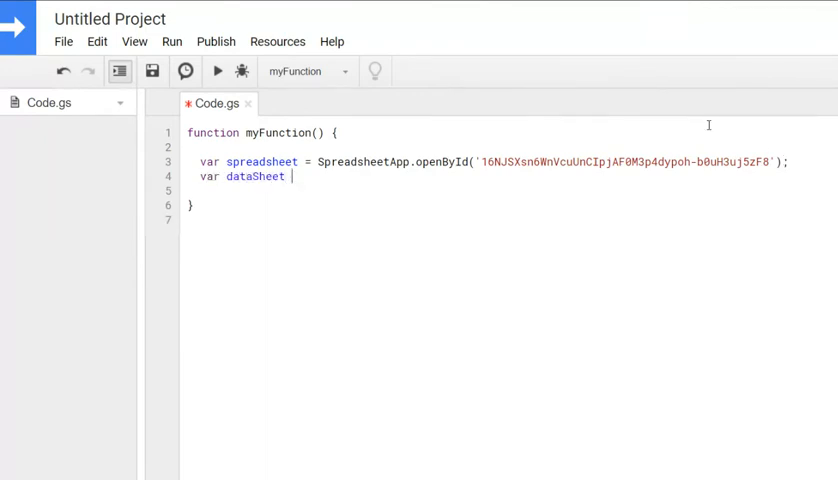
text(=)
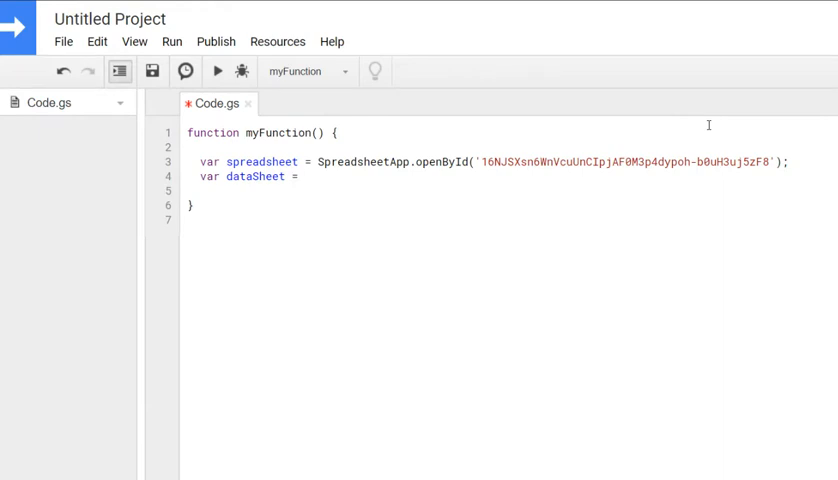
text(spreadsheet.)
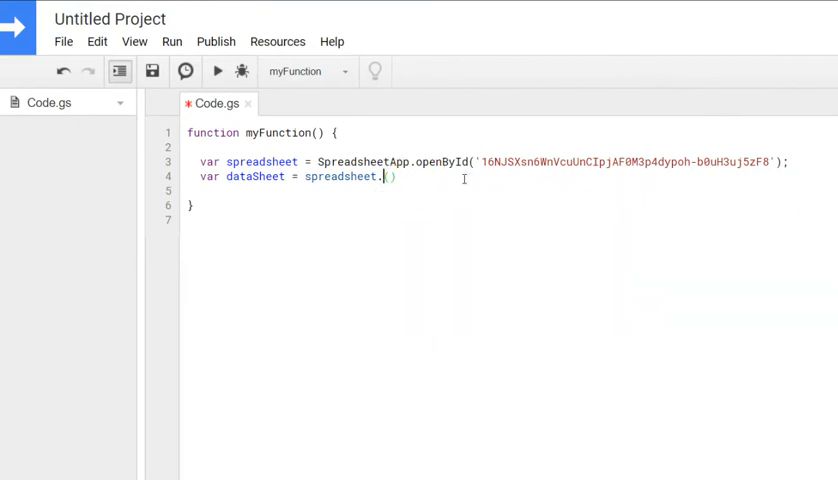
text(getSheetByName)
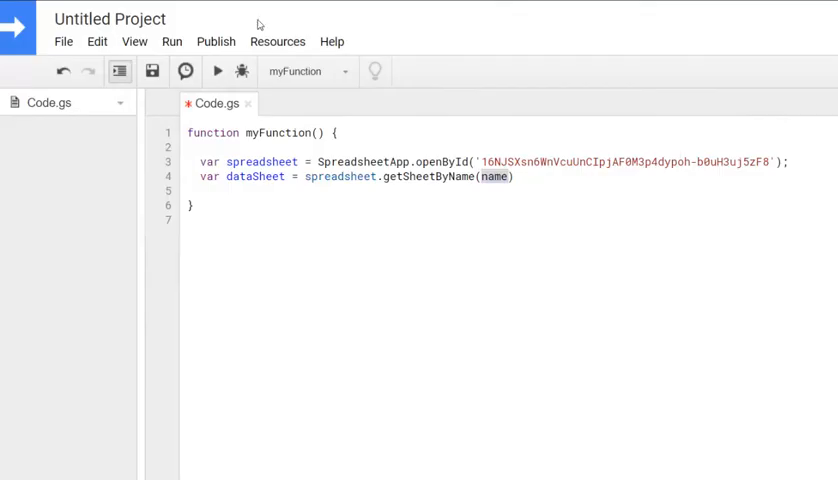
text(Sheet1')
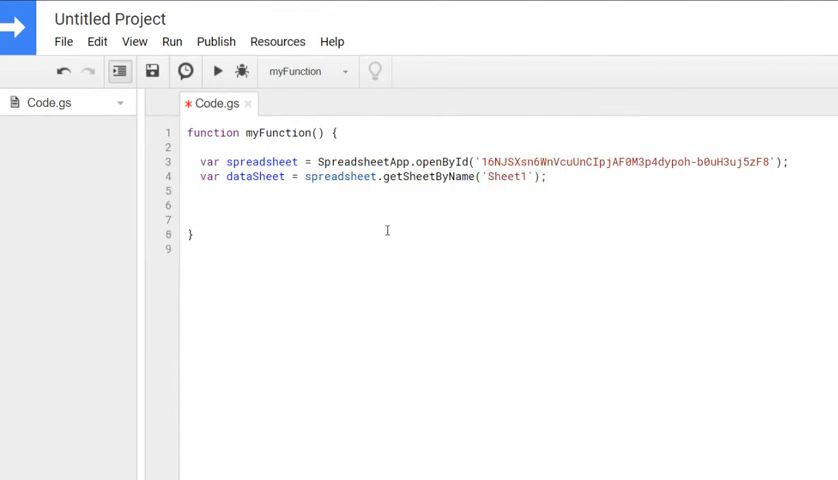
click(204, 204)
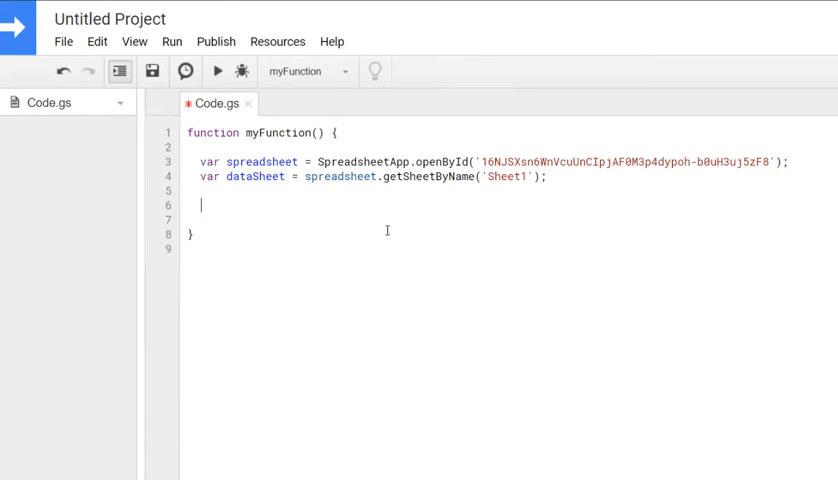
mouse_move(392, 196)
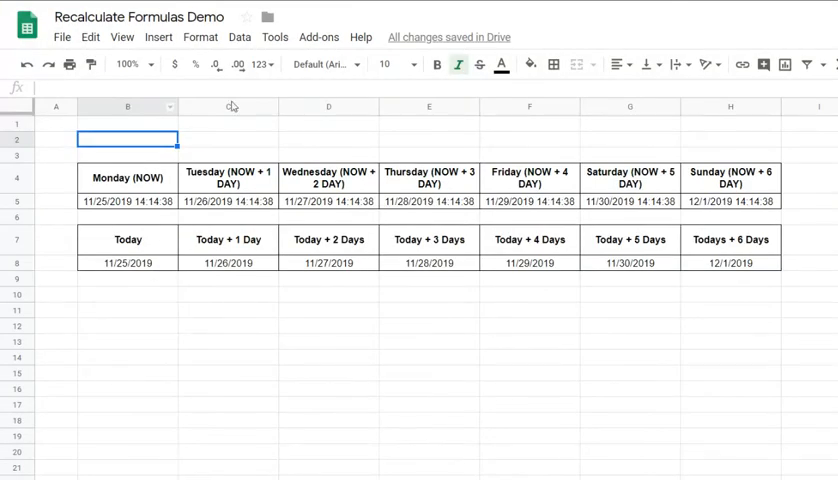
- Enter the 'Last Updated:' label into cell B2 of the demo sheet
text(Last Updated:)
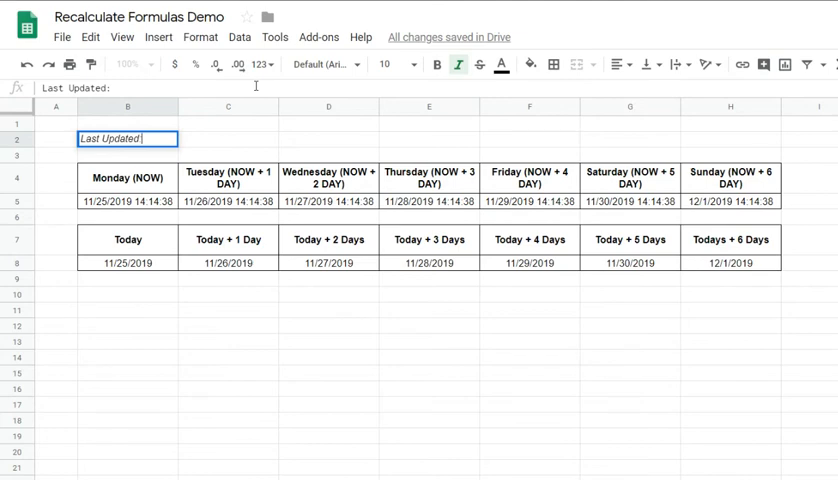
key(Enter)
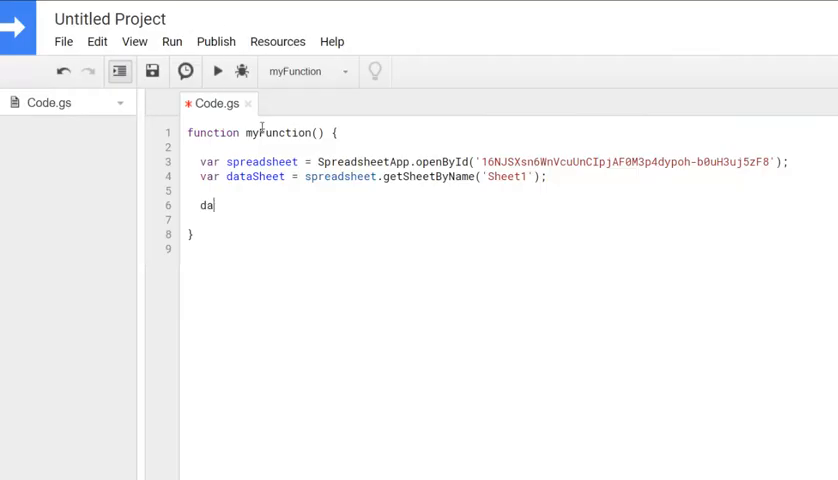
- Write dataSheet.getRange(2, 3).setValue(new Date()); to stamp the current date into C2
text(taSheet.ge)
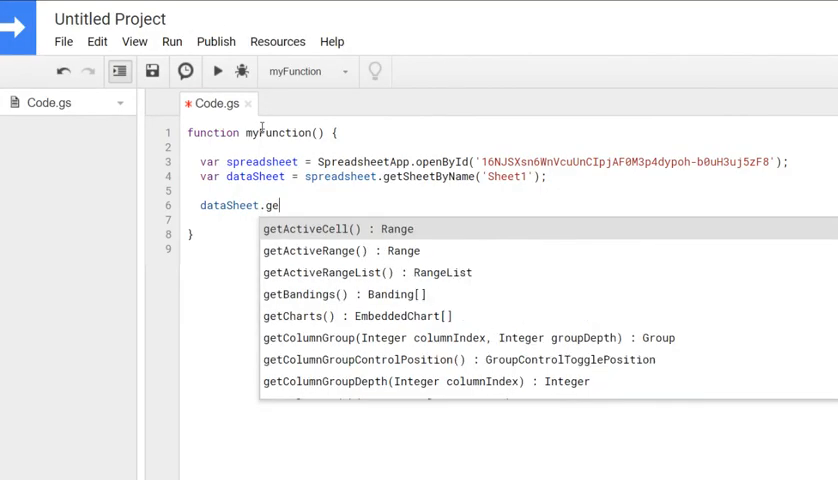
text(Range(2, column)
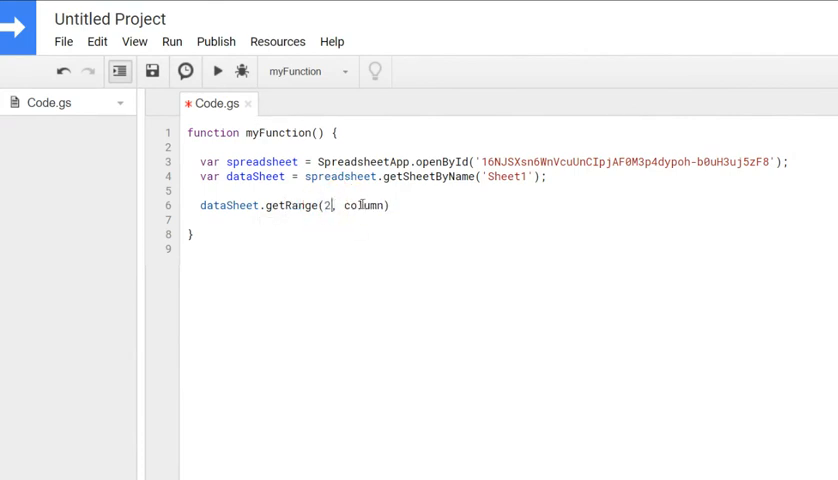
text(3)
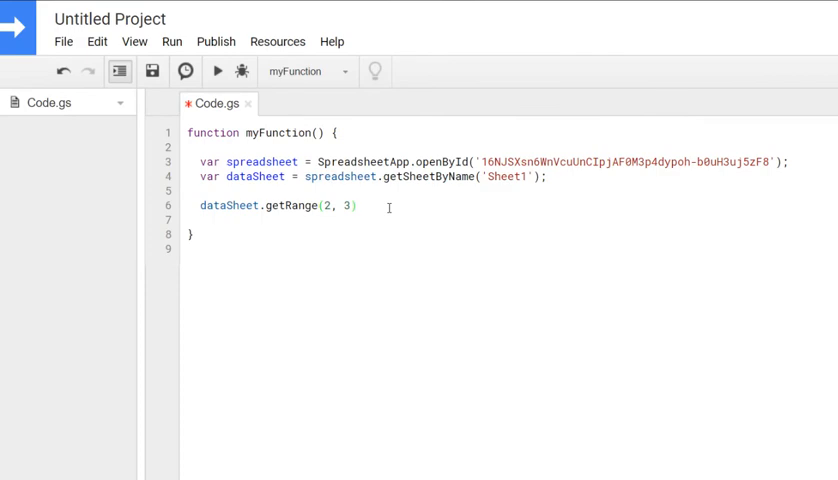
text(.setv)
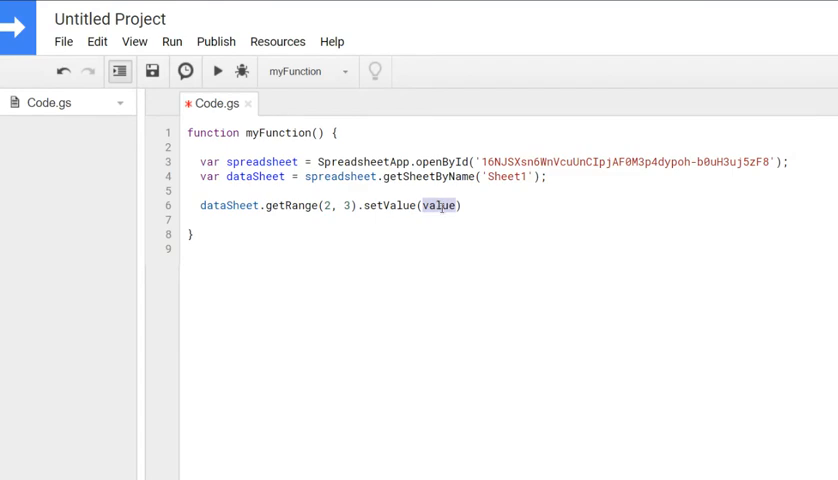
text(new)
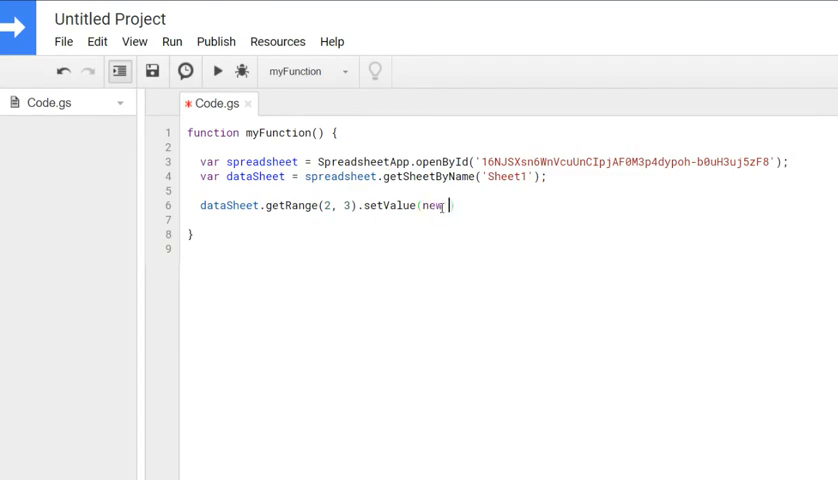
text(Date()))
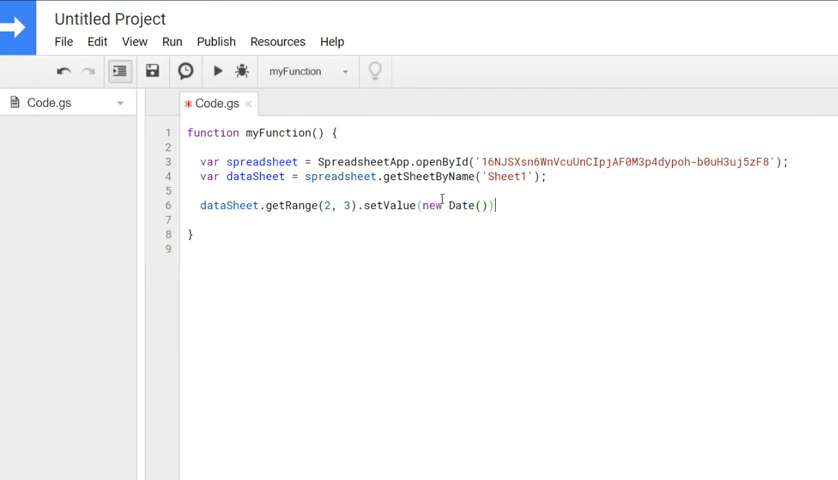
text(;)
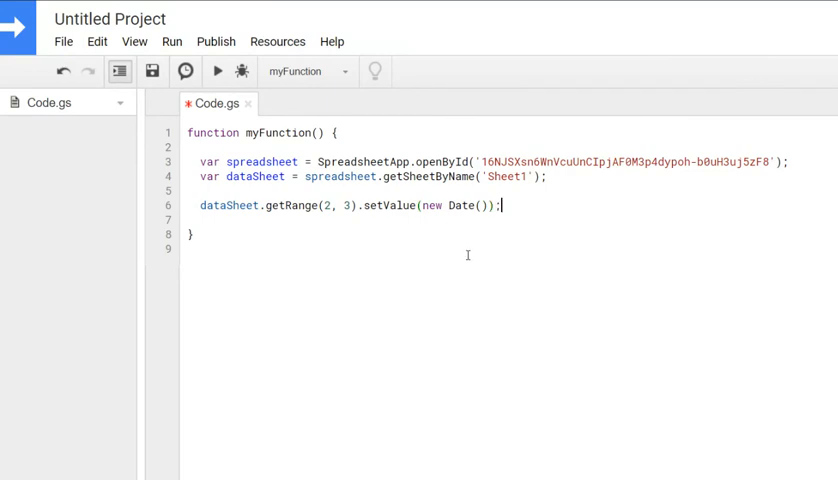
- Save the script and run myFunction
click(152, 72)
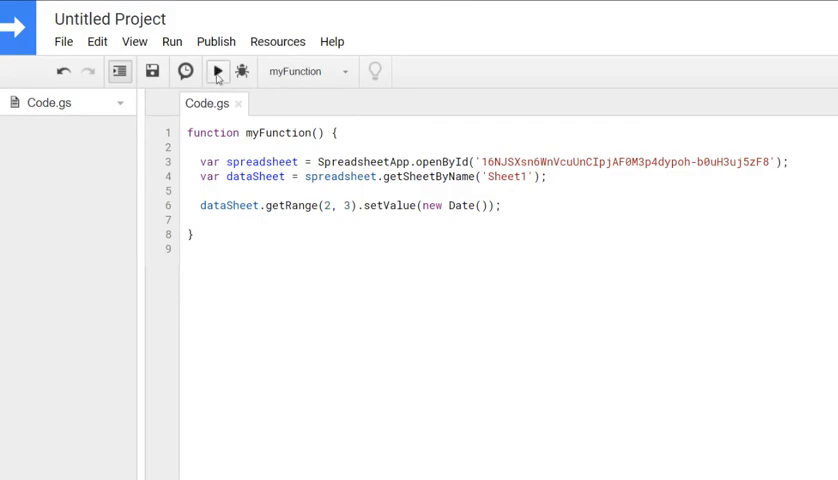
click(216, 72)
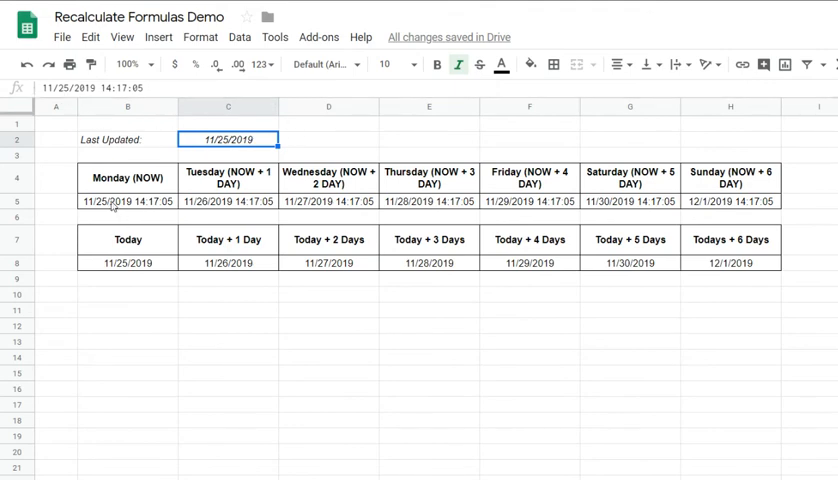
mouse_move(60, 206)
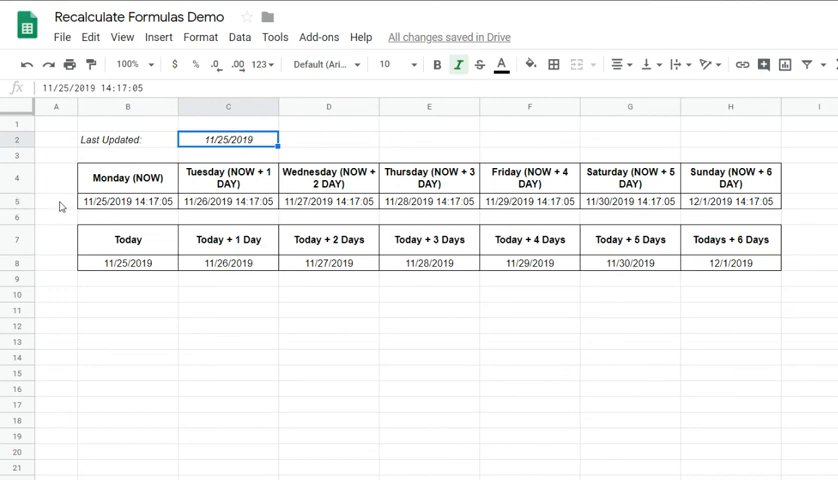
- Check the =NOW() formula in the Monday cell, then run myFunction again to refresh the dates
click(126, 200)
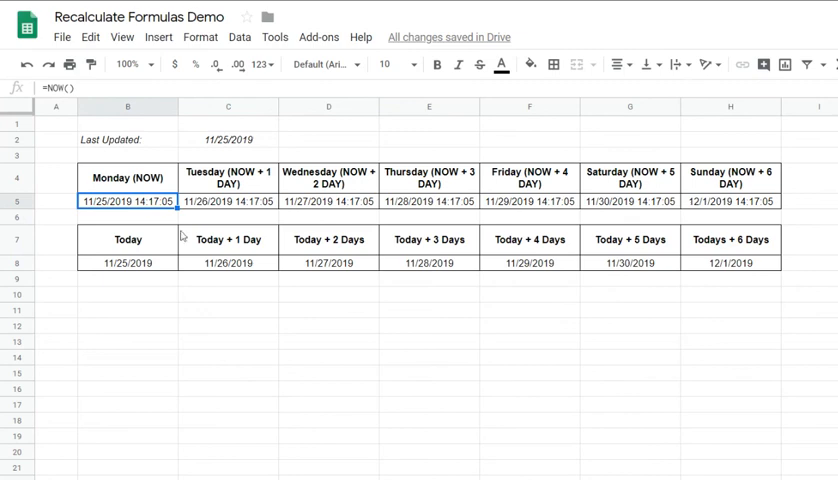
mouse_move(174, 210)
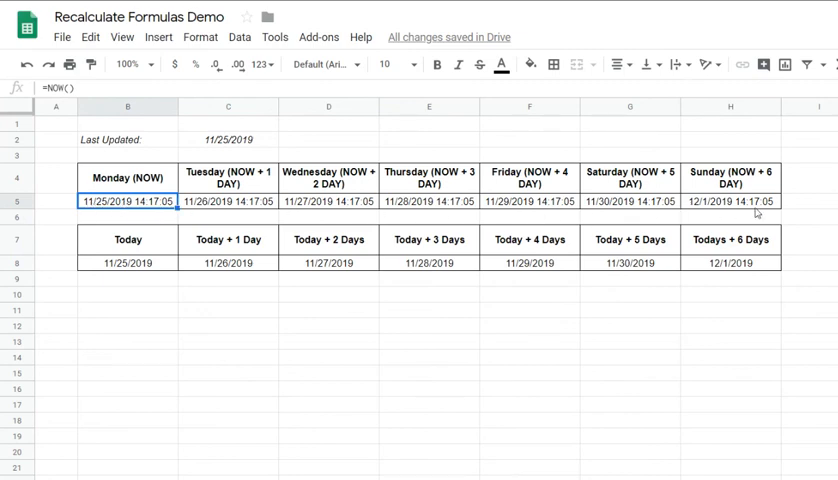
mouse_move(280, 244)
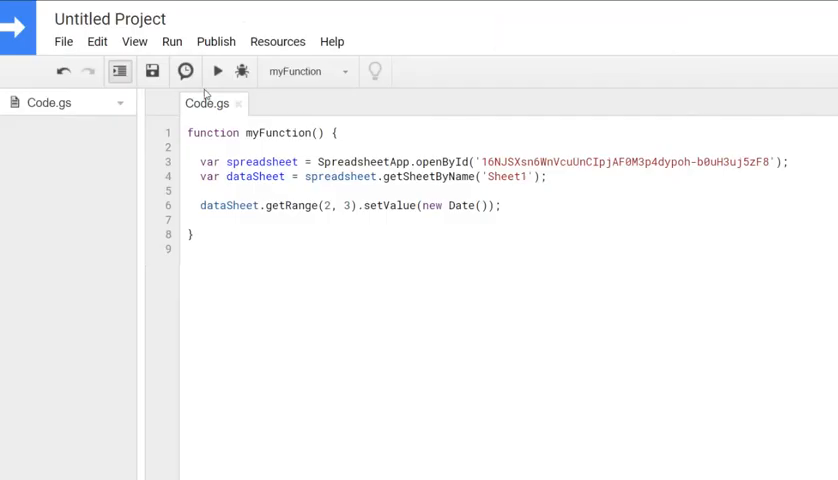
click(218, 72)
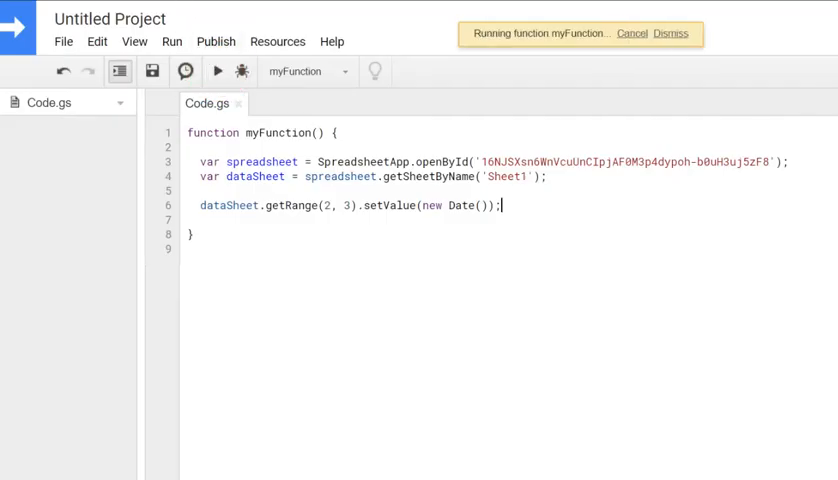